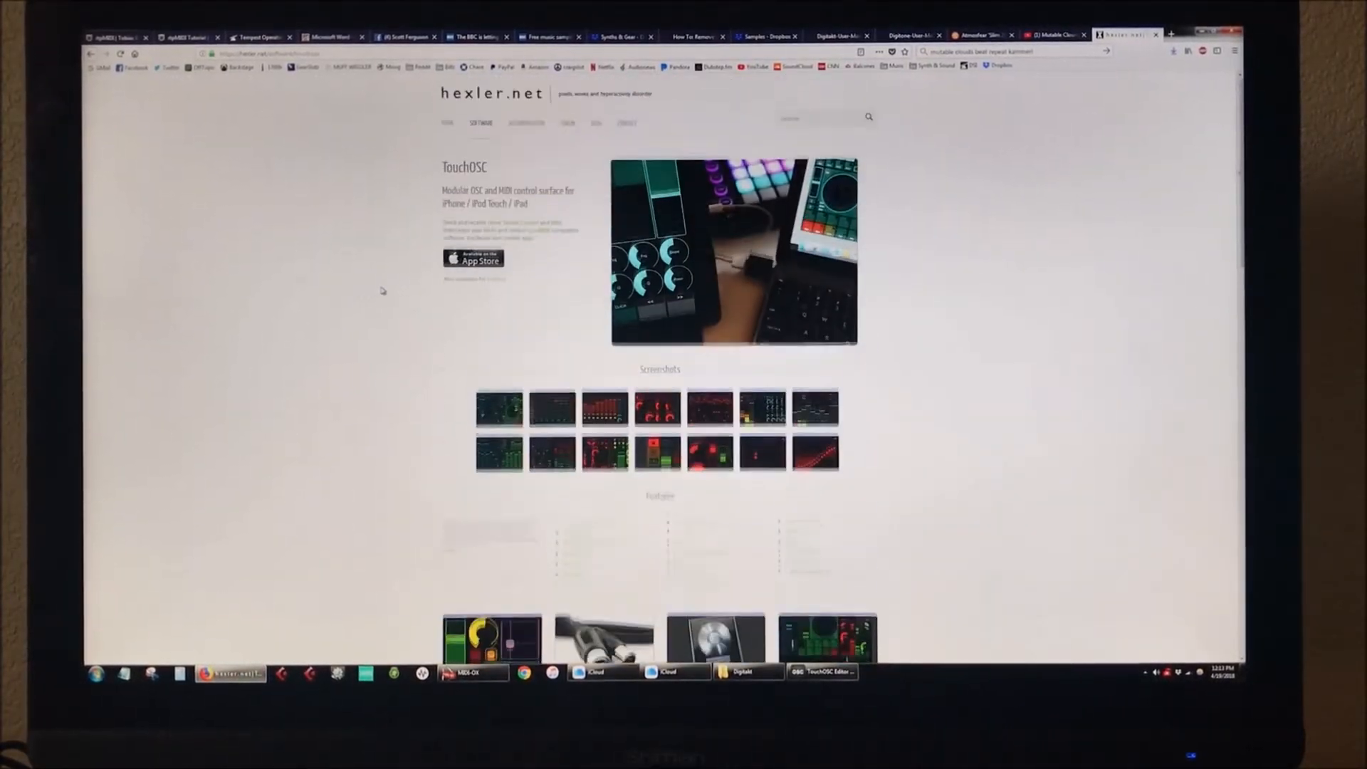
Scroll the hexler.net TouchOSC page to the TouchOSC Editor and Bridge download links
scroll("down", 3)
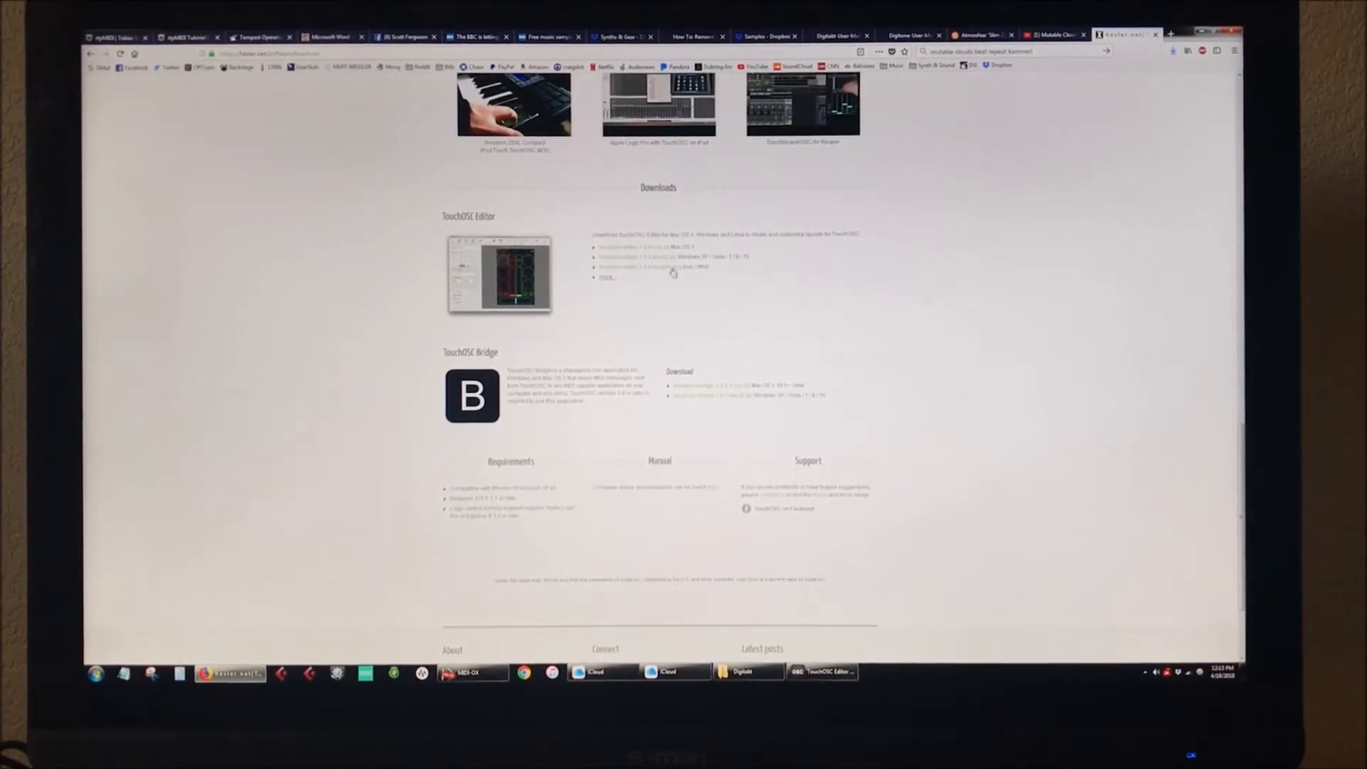
scroll("up", 3)
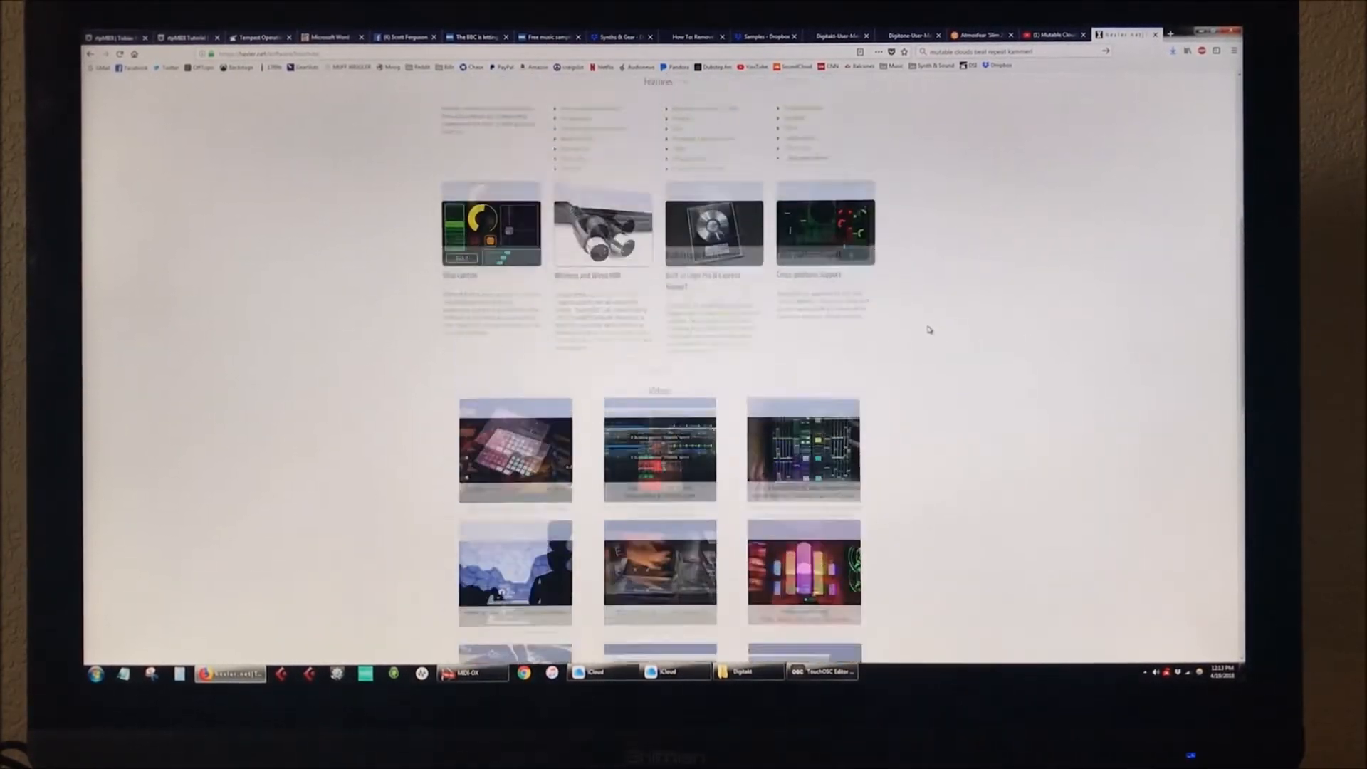
scroll("up", 3)
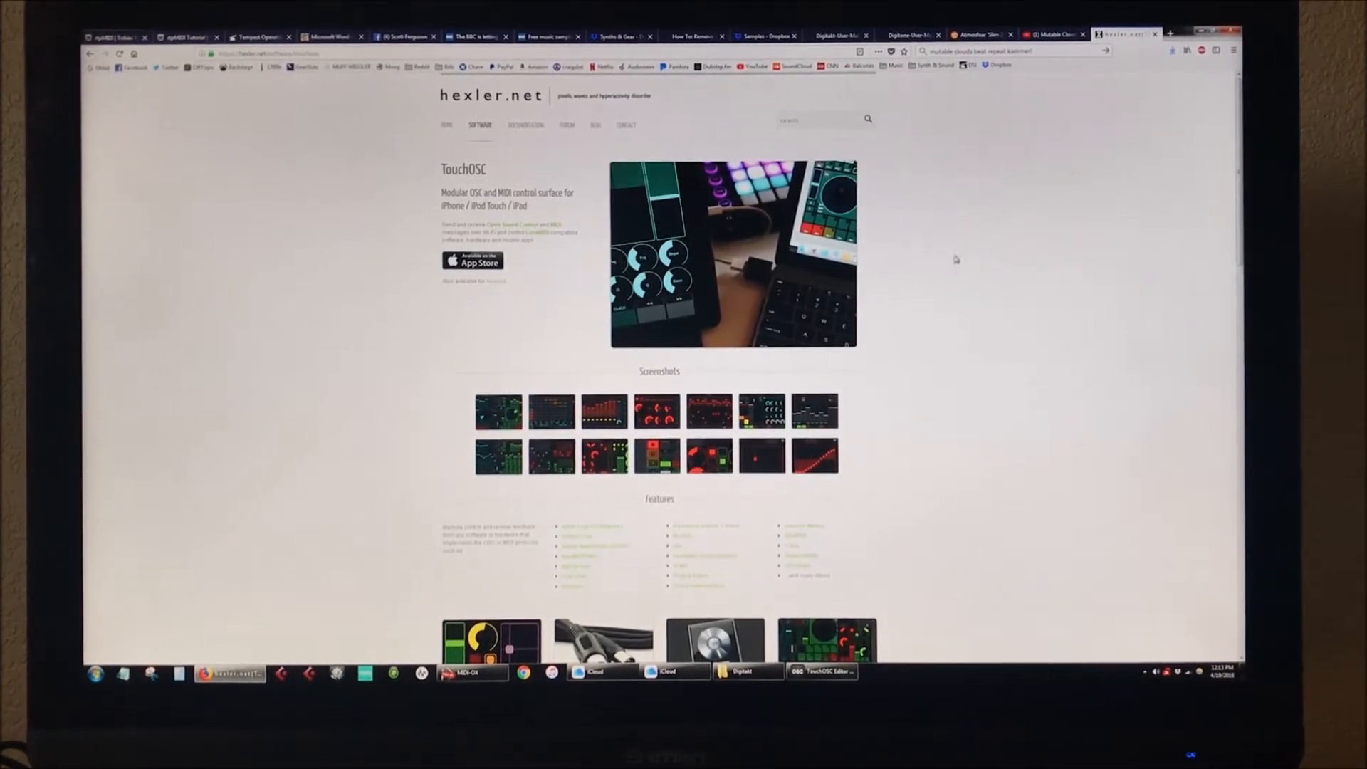
mouse_move(986, 393)
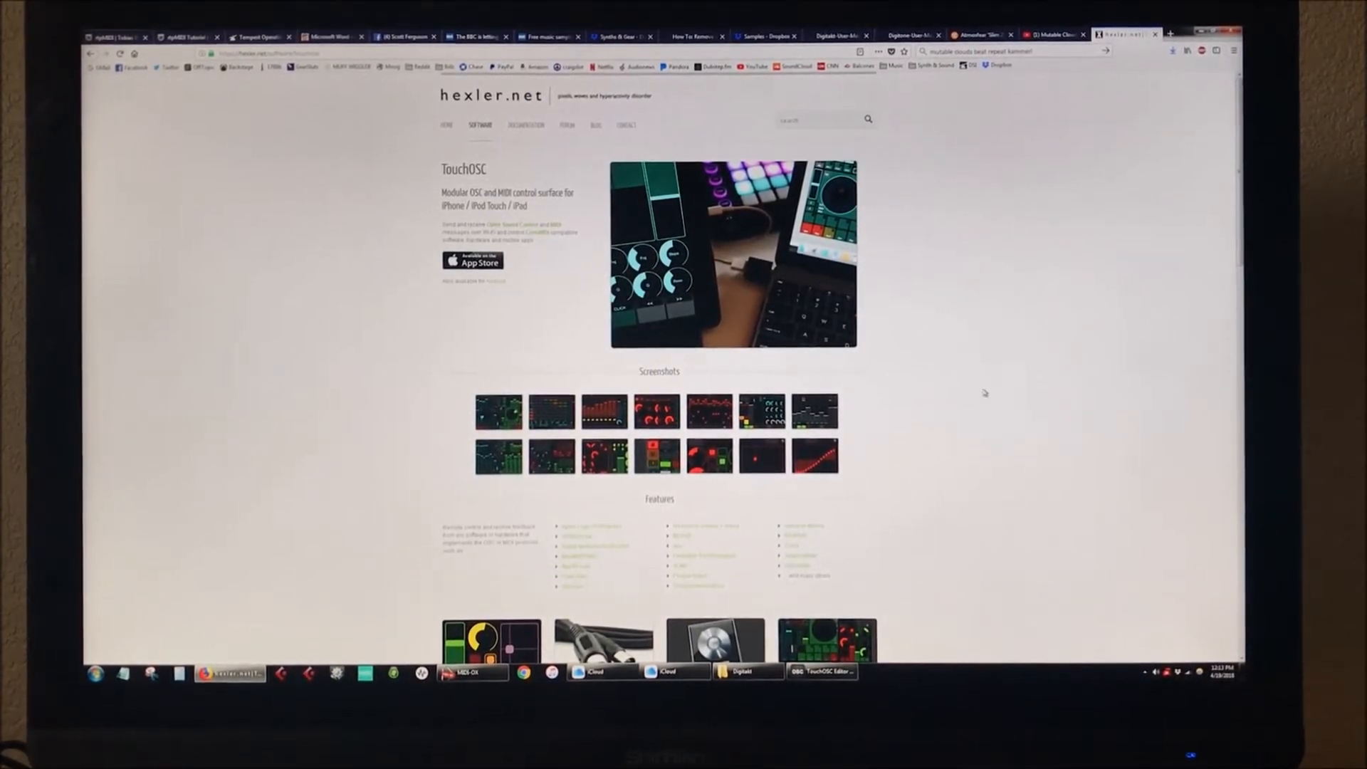
scroll("down", 3)
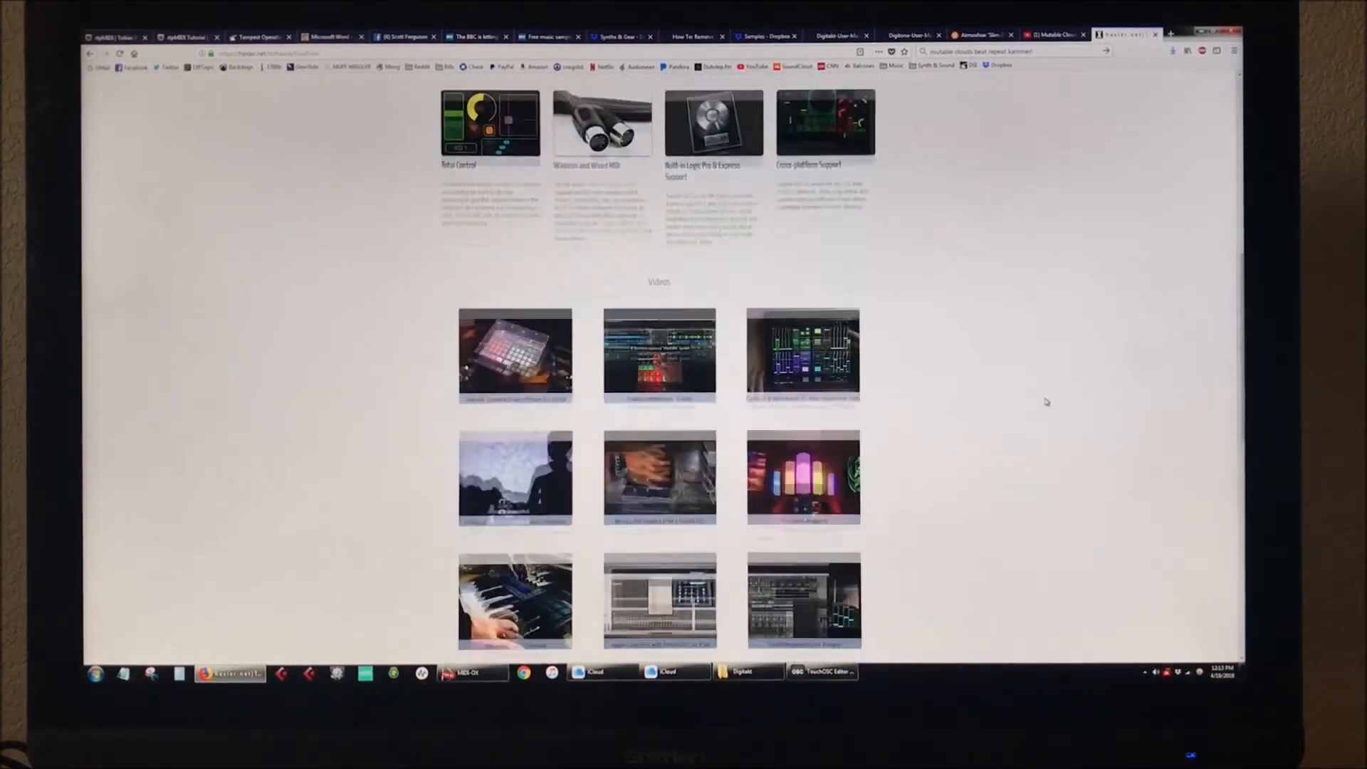
scroll("down", 3)
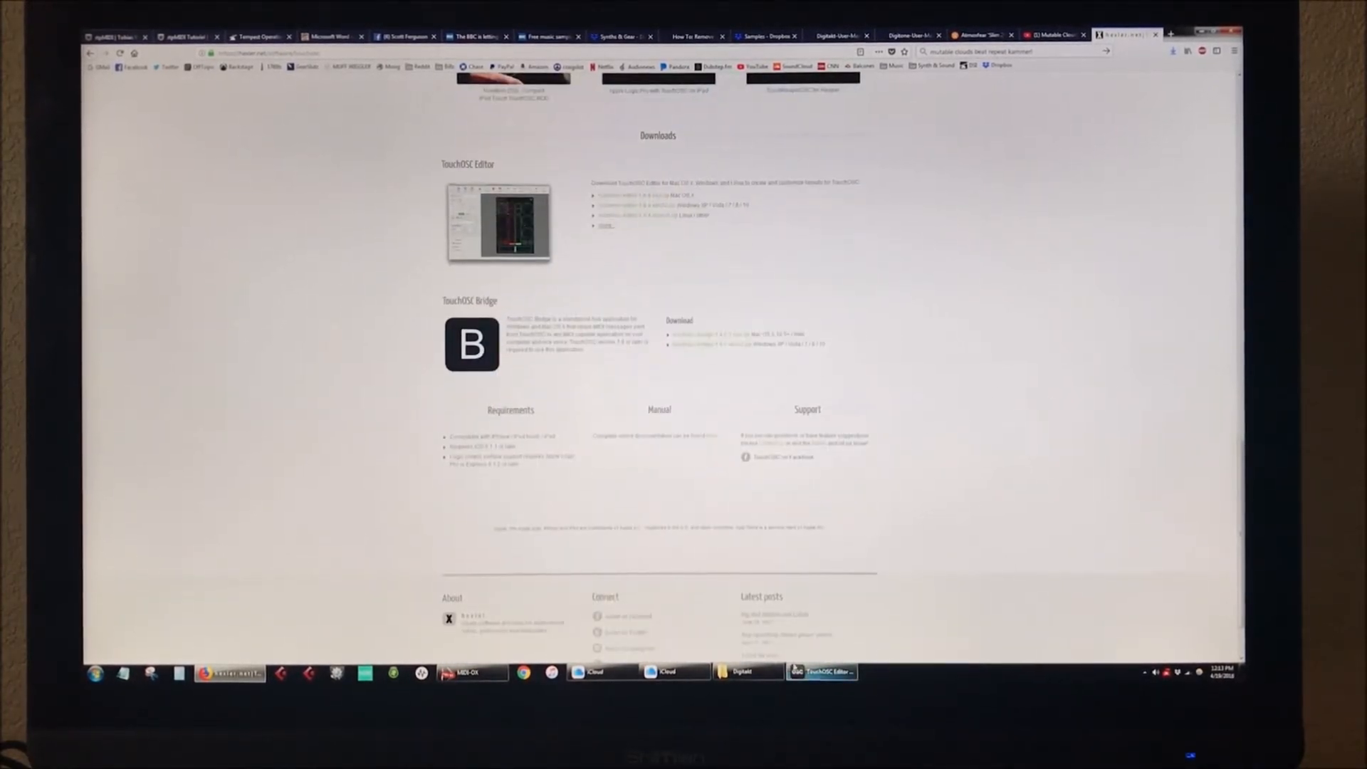
Switch to TouchOSC Editor and change the layout's device size
left_click(819, 671)
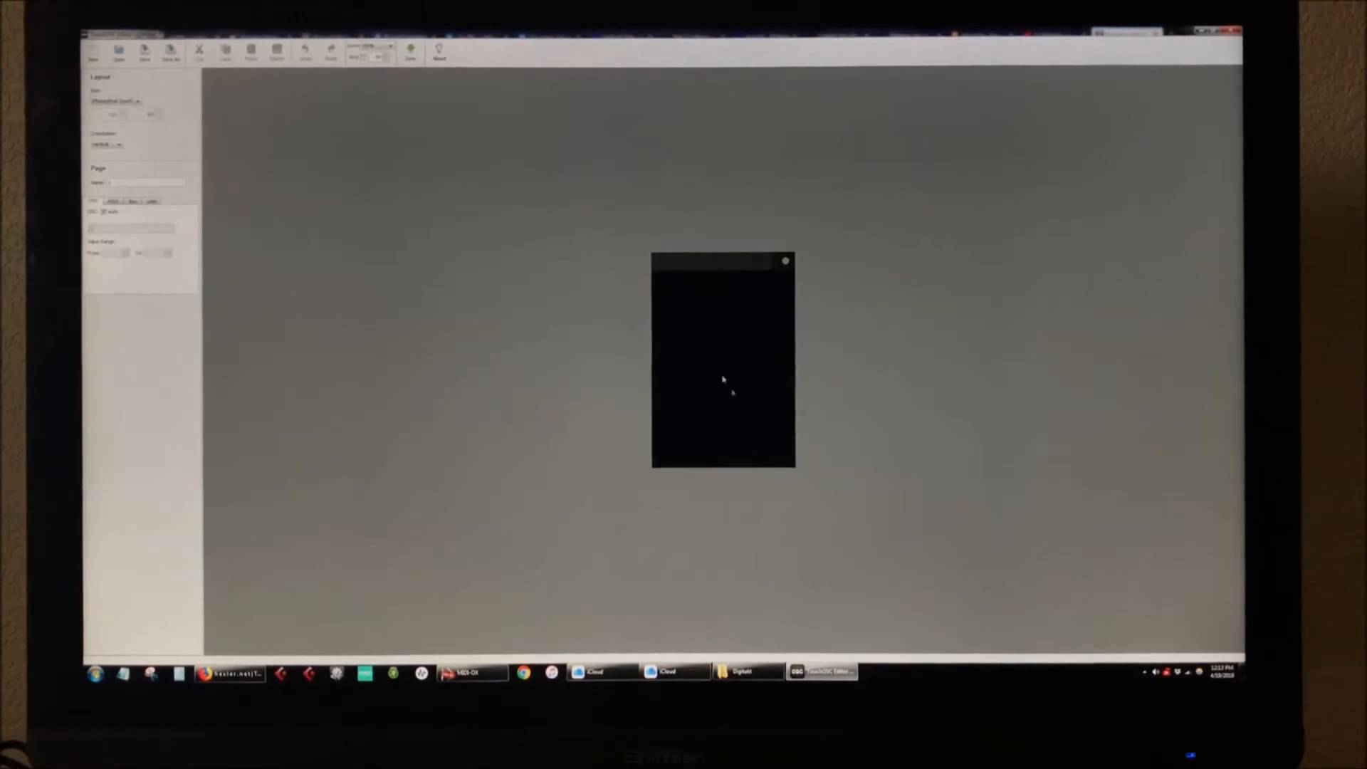
left_click(115, 100)
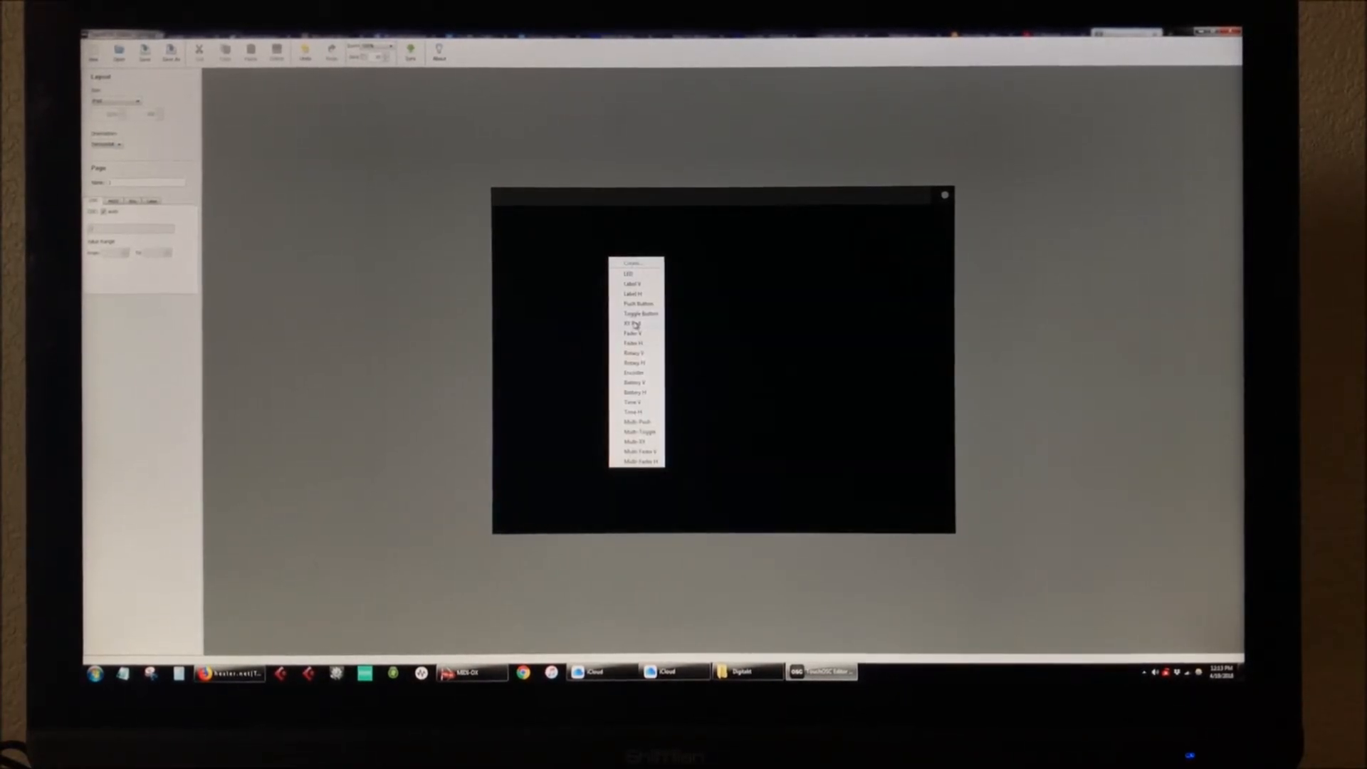
Add an XY pad and enable MIDI output with type Control Change
left_click(630, 323)
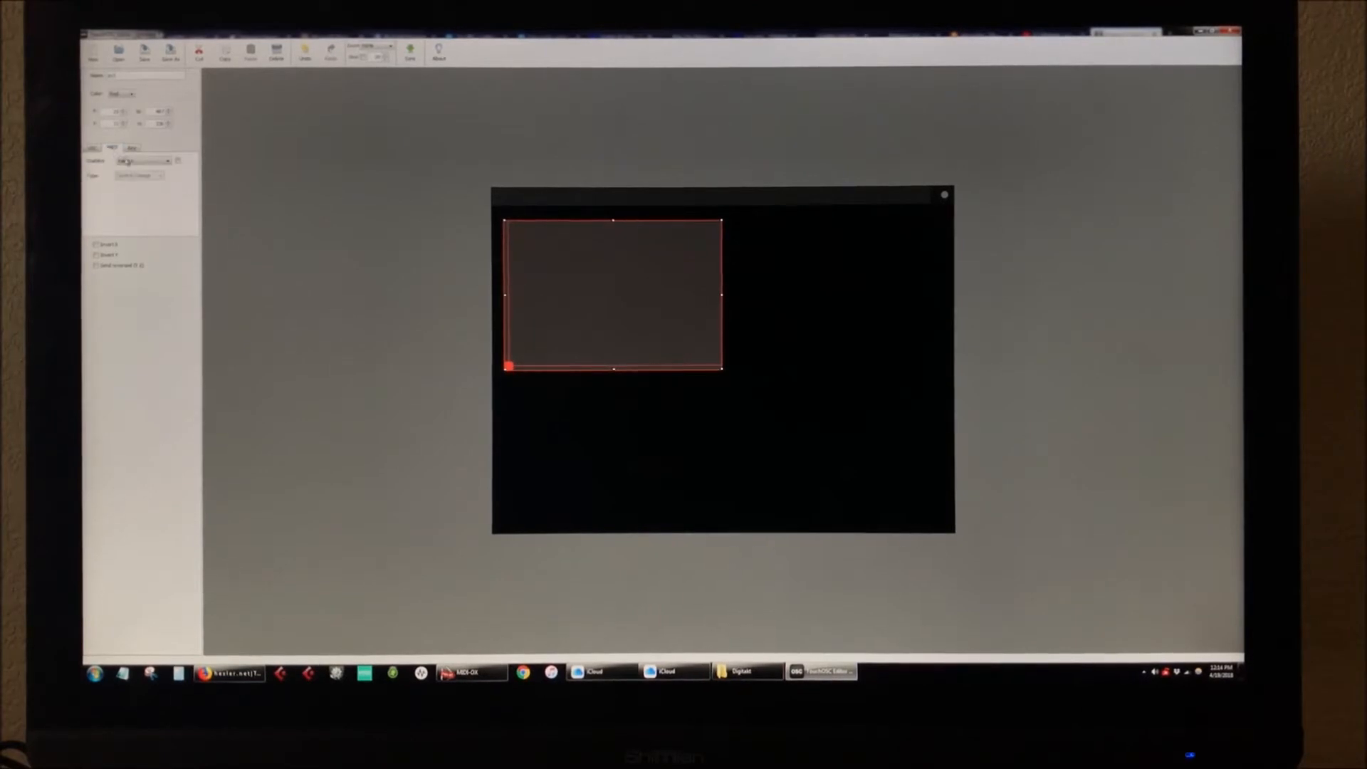
left_click(166, 160)
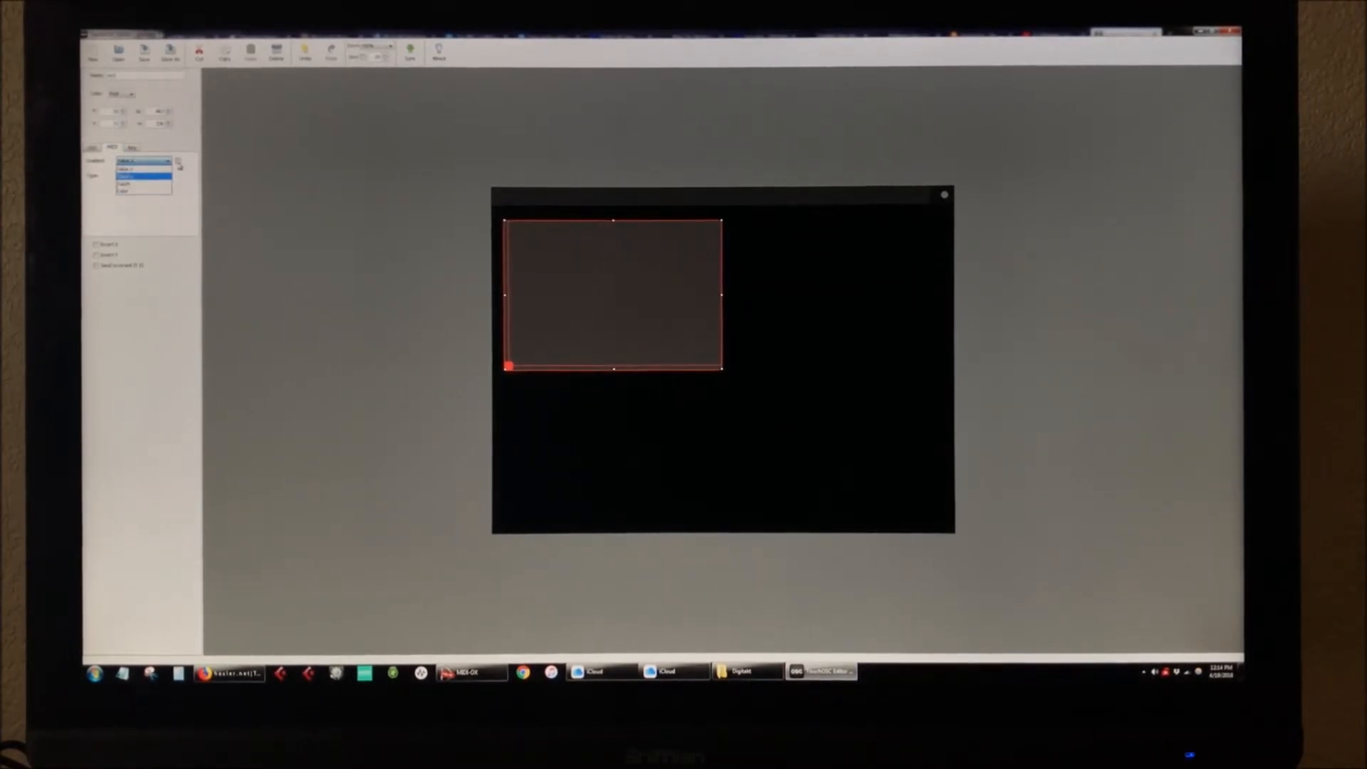
left_click(141, 176)
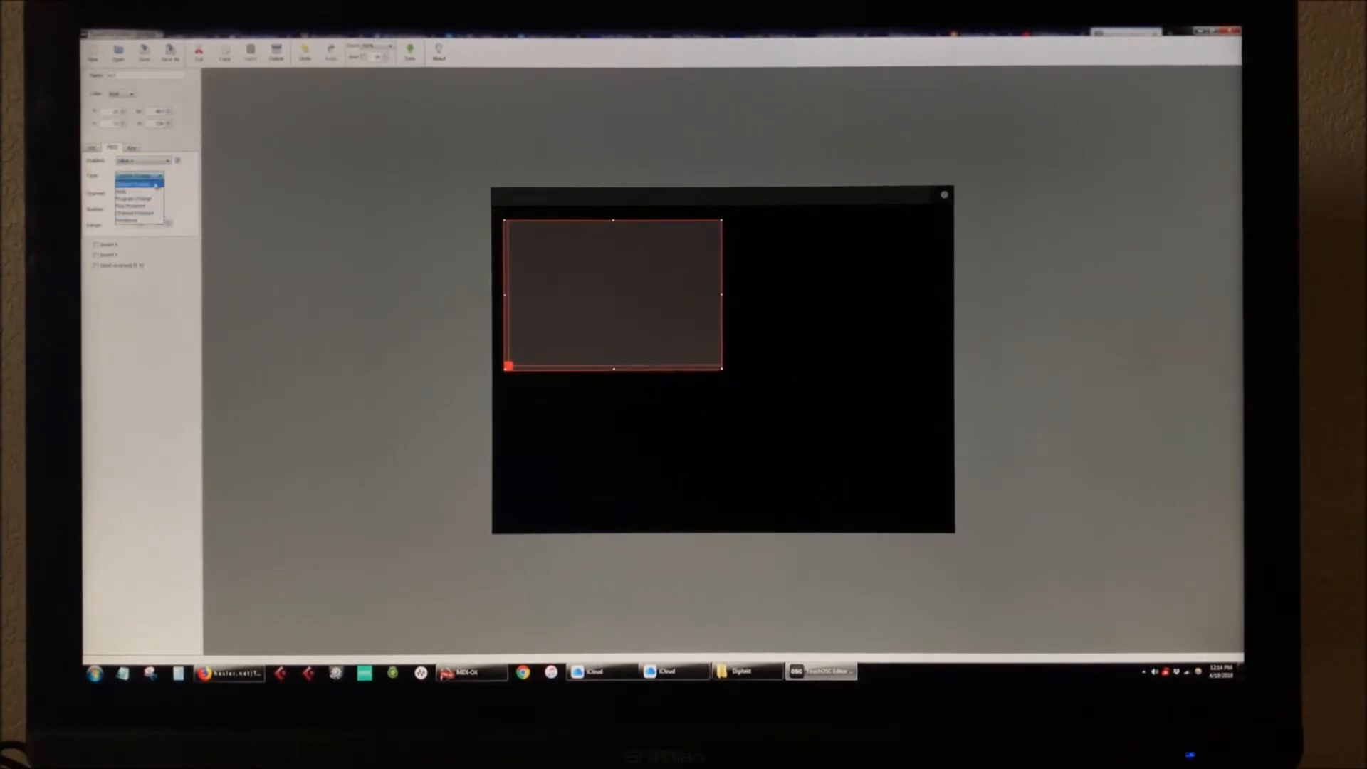
left_click(136, 179)
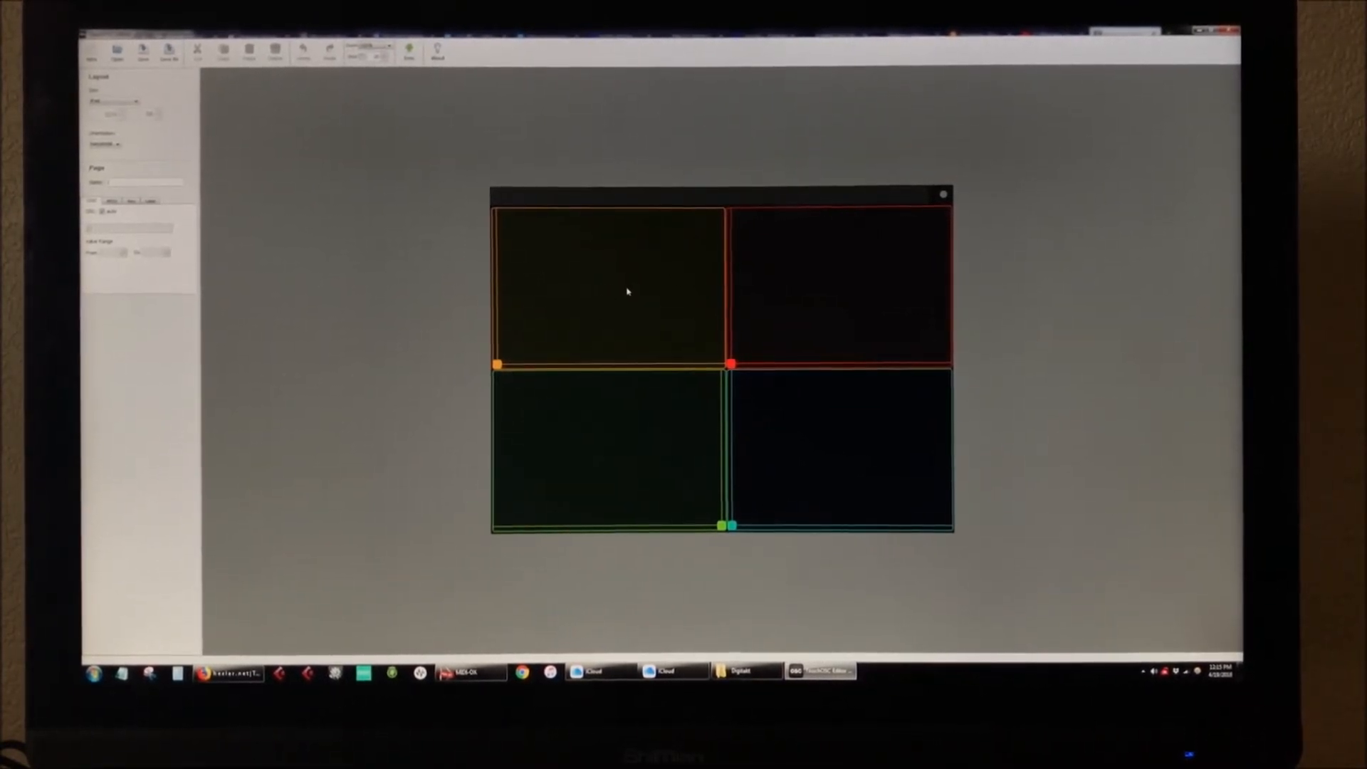
mouse_move(580, 288)
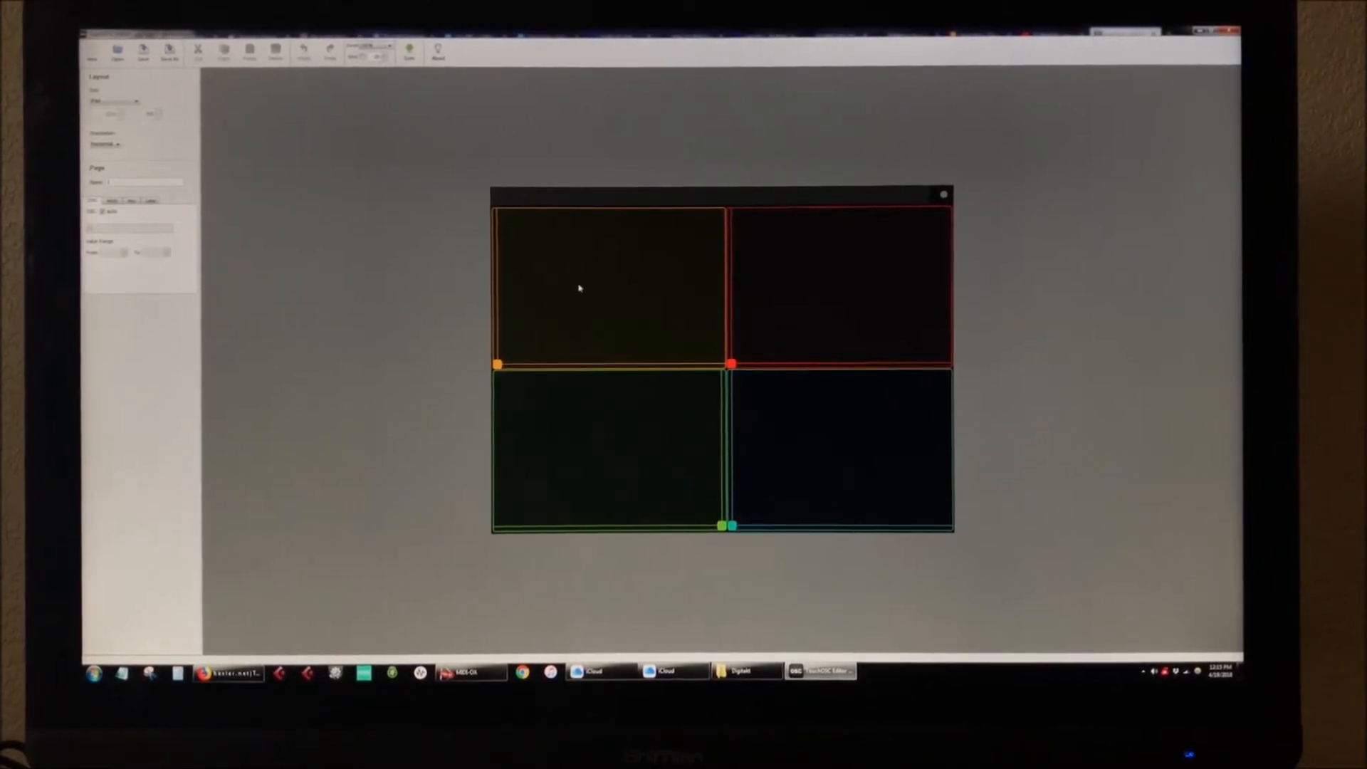
mouse_move(831, 319)
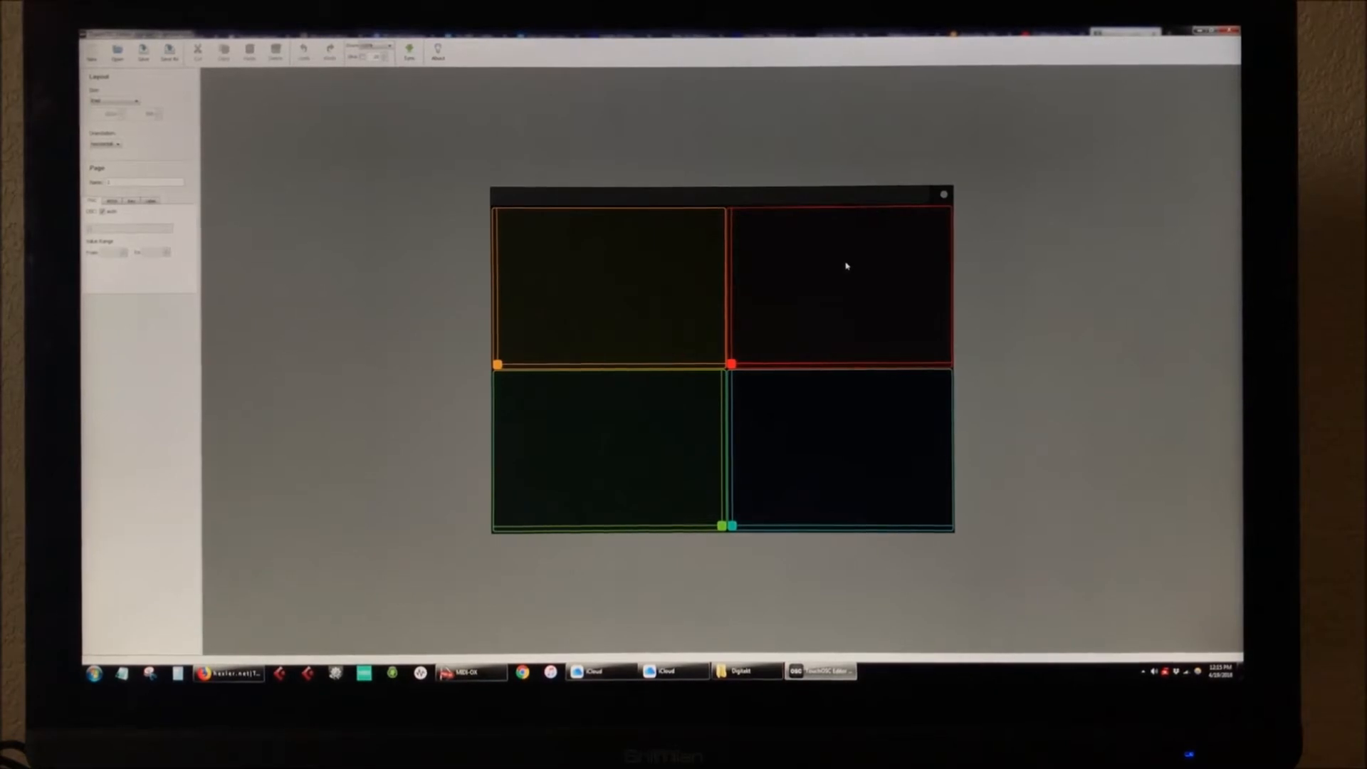
mouse_move(663, 431)
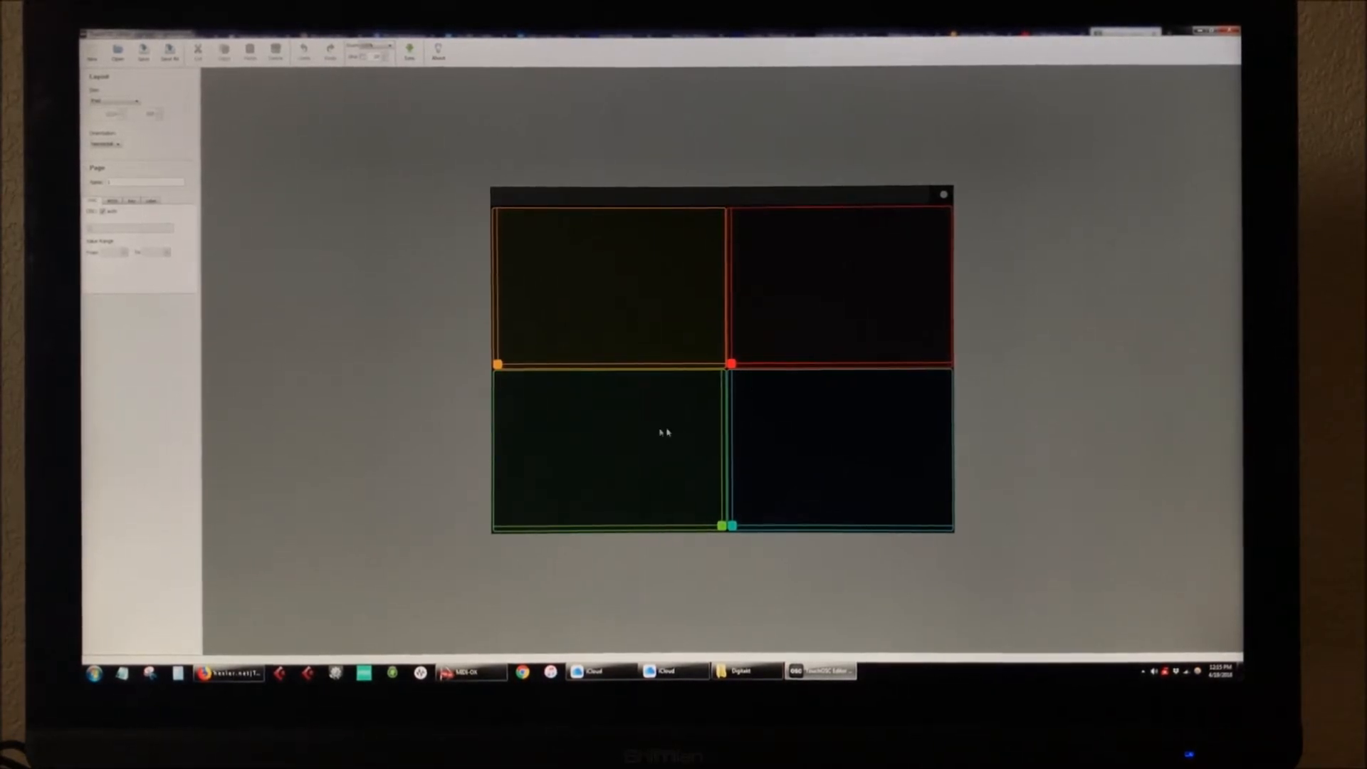
mouse_move(584, 440)
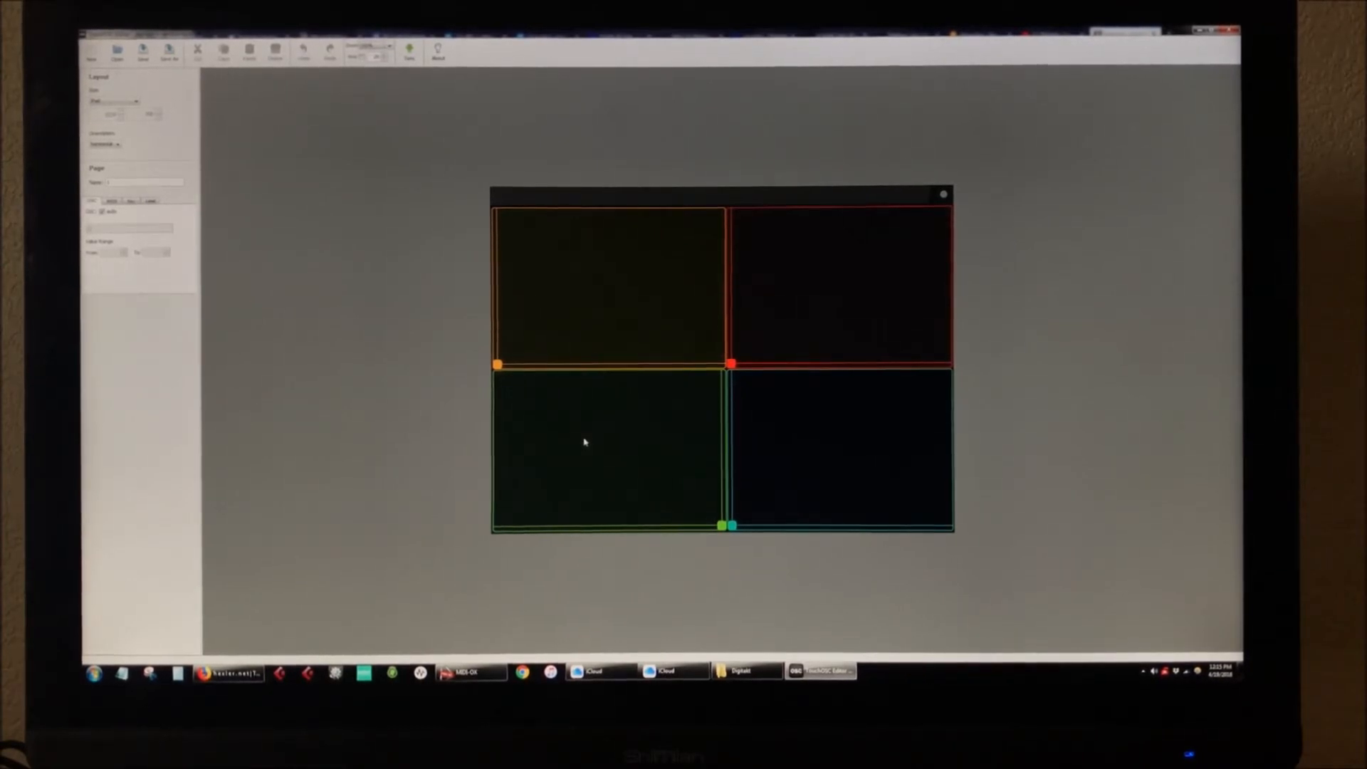
mouse_move(711, 443)
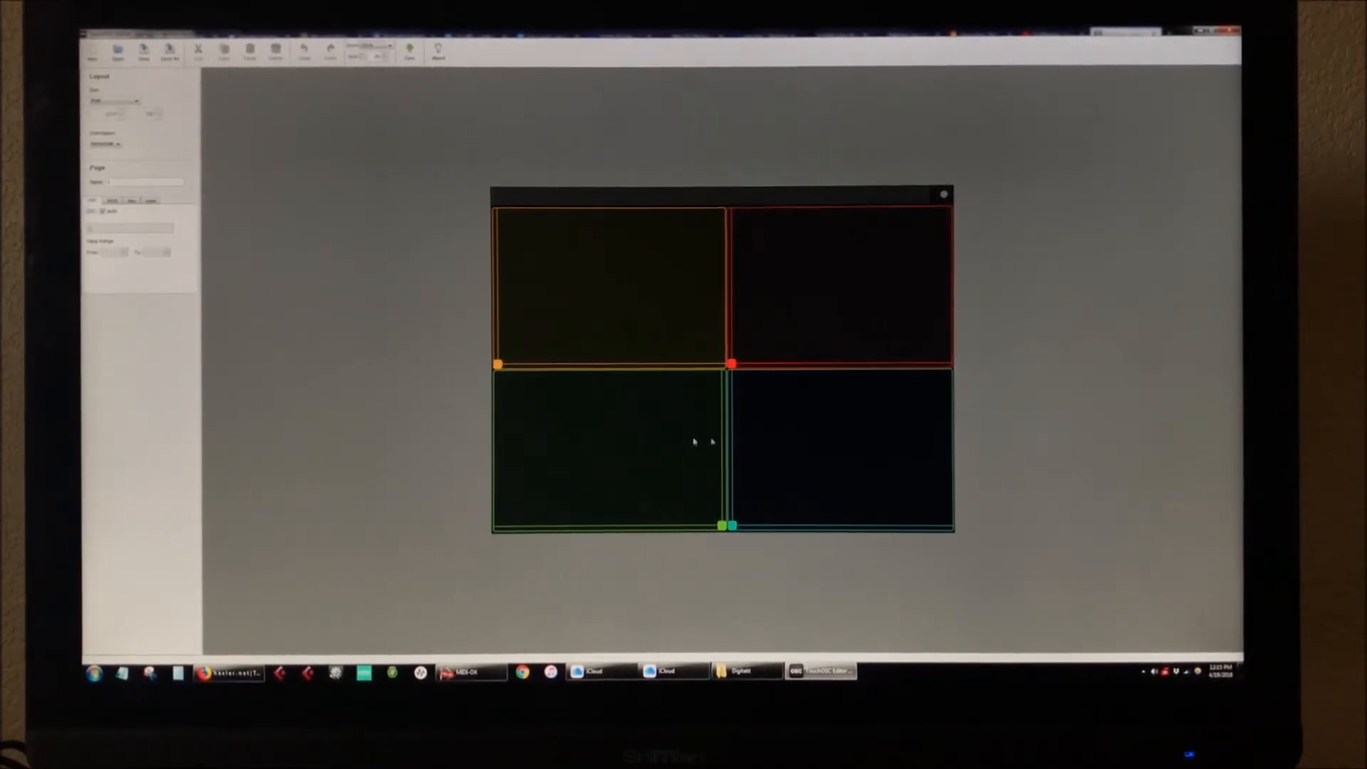
mouse_move(851, 444)
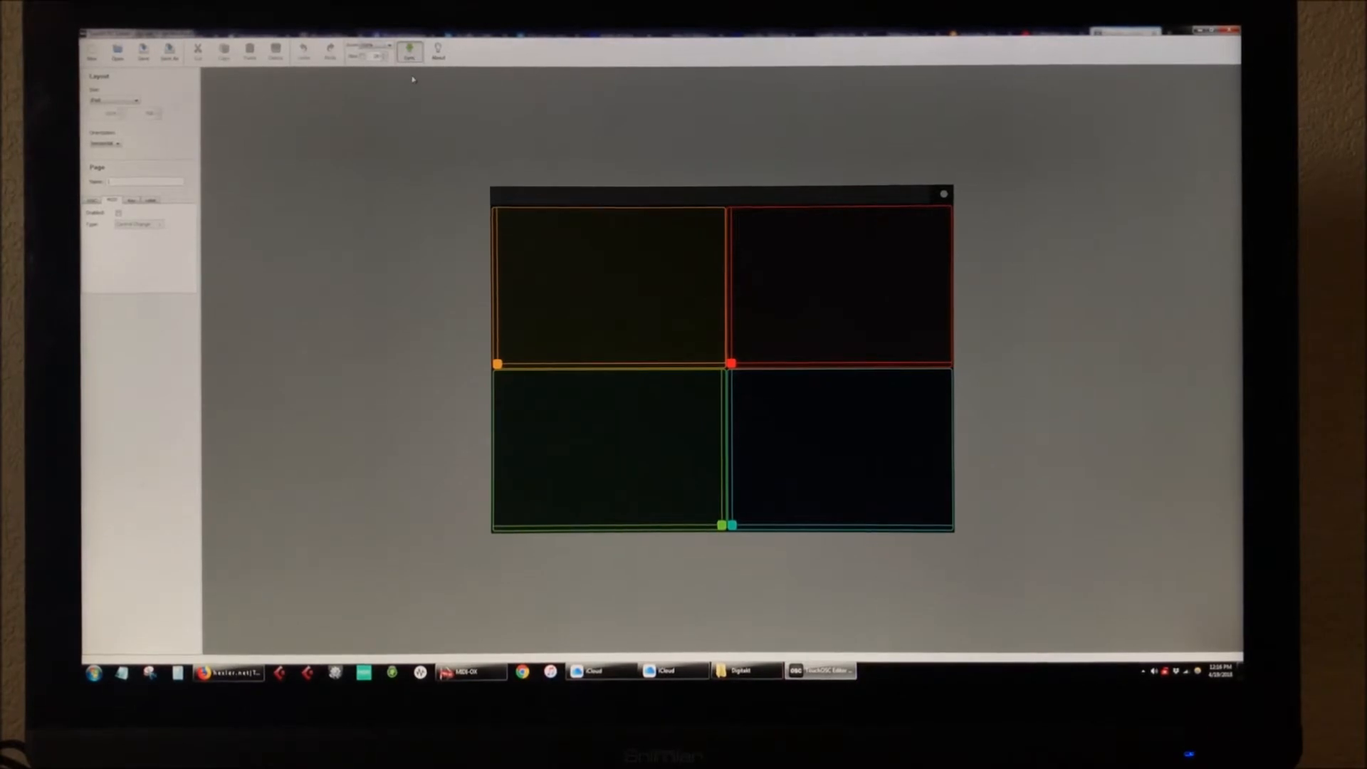
Sync the 'digitakt tester' layout to the iPad
left_click(408, 50)
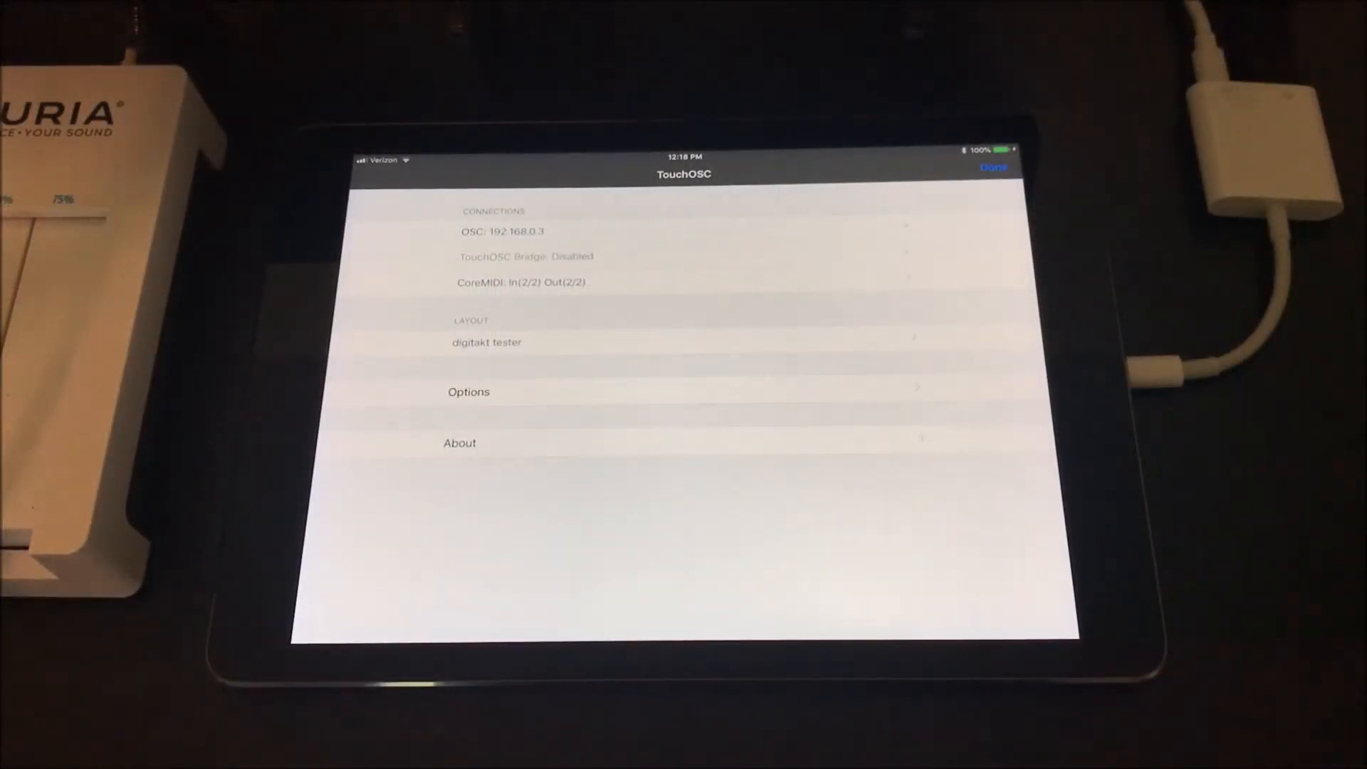
Leave TouchOSC settings with Done to show the 'digitakt tester' layout's four coloured pads
left_click(485, 342)
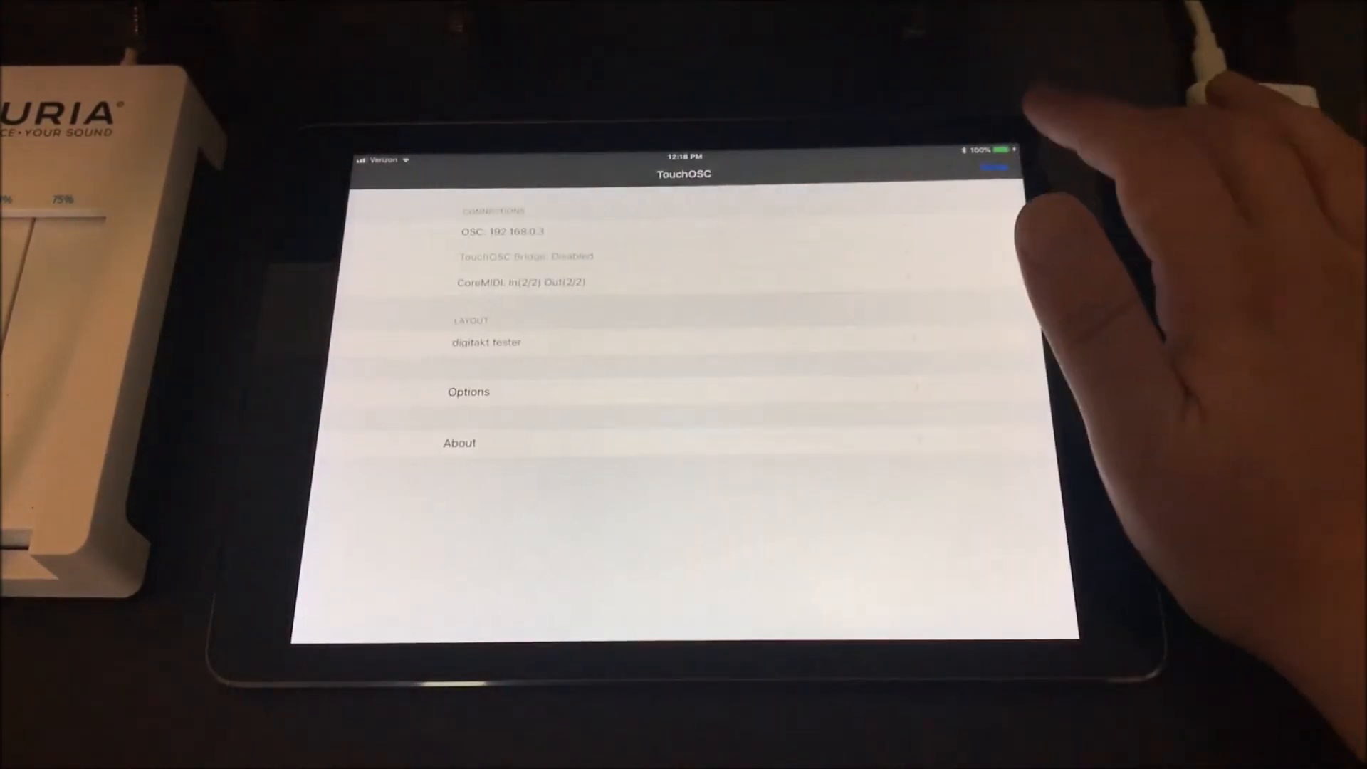
left_click(994, 167)
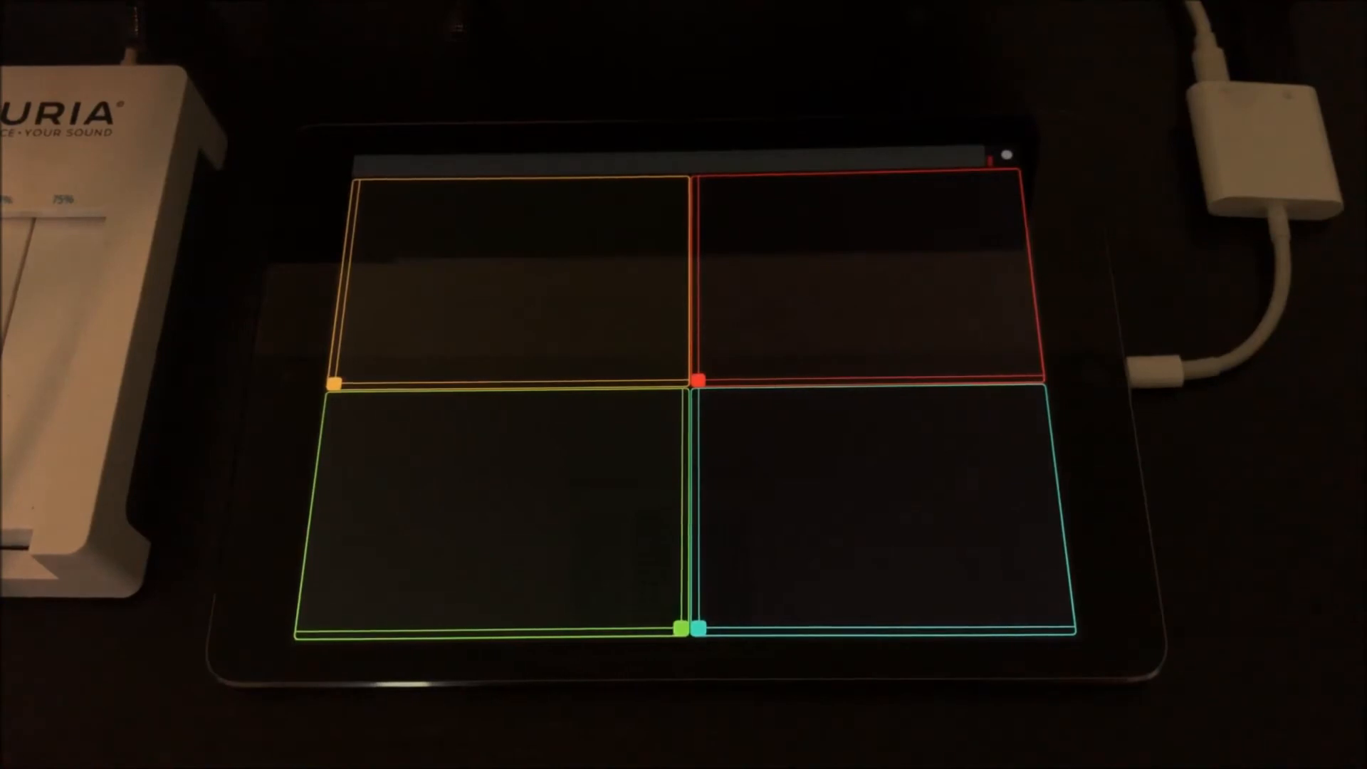